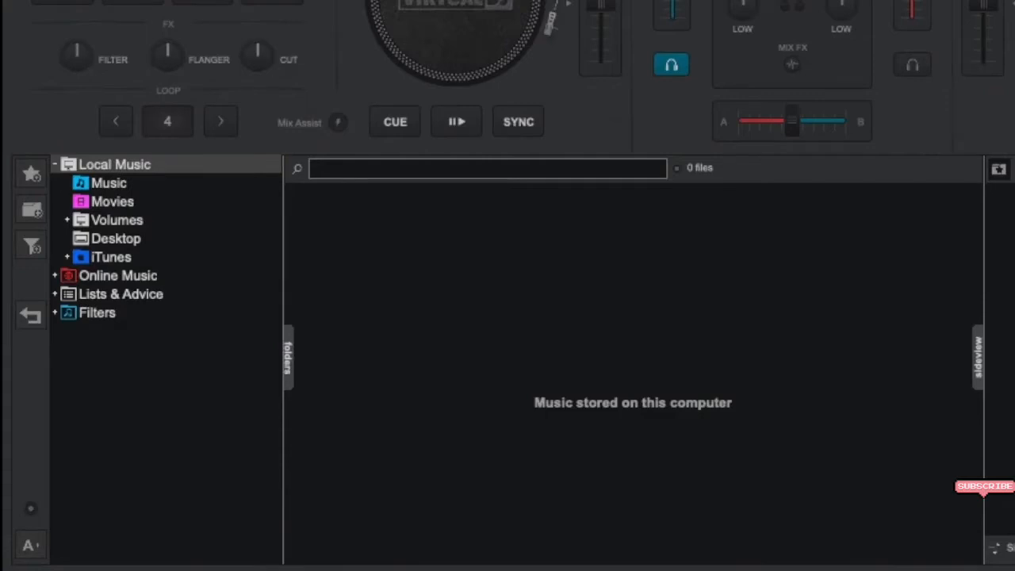
Expand Music and the iTunes library in the folder tree to list its playlists and tracks.
click(108, 183)
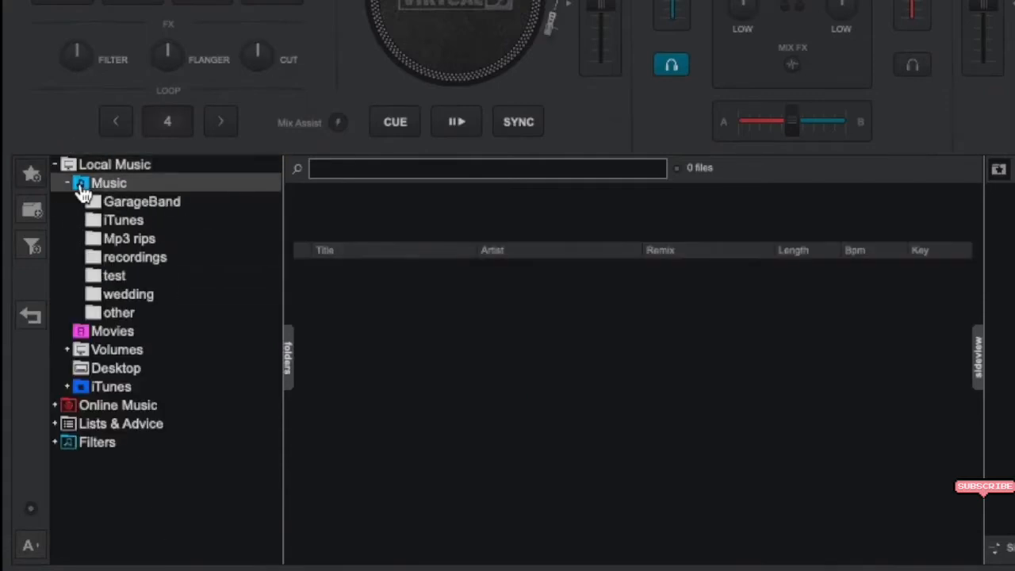
click(67, 184)
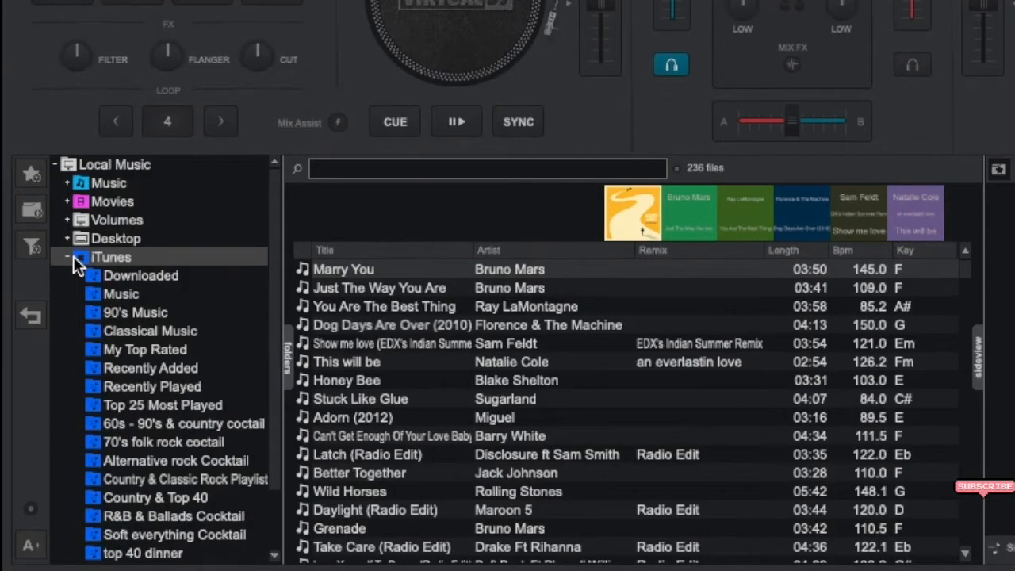
click(70, 257)
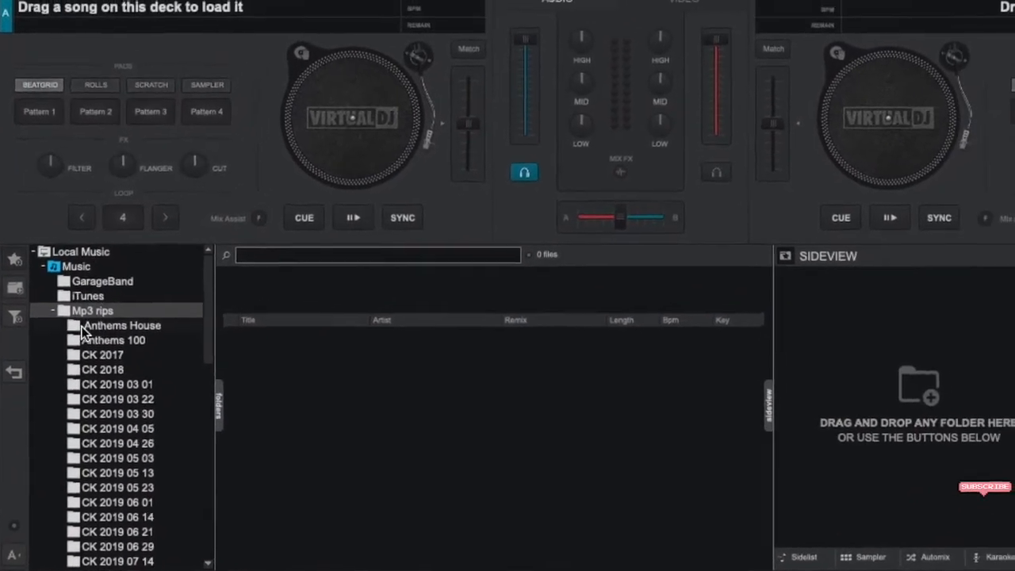
Show the 43 tracks of the Anthems House folder inside Mp3 rips.
click(122, 326)
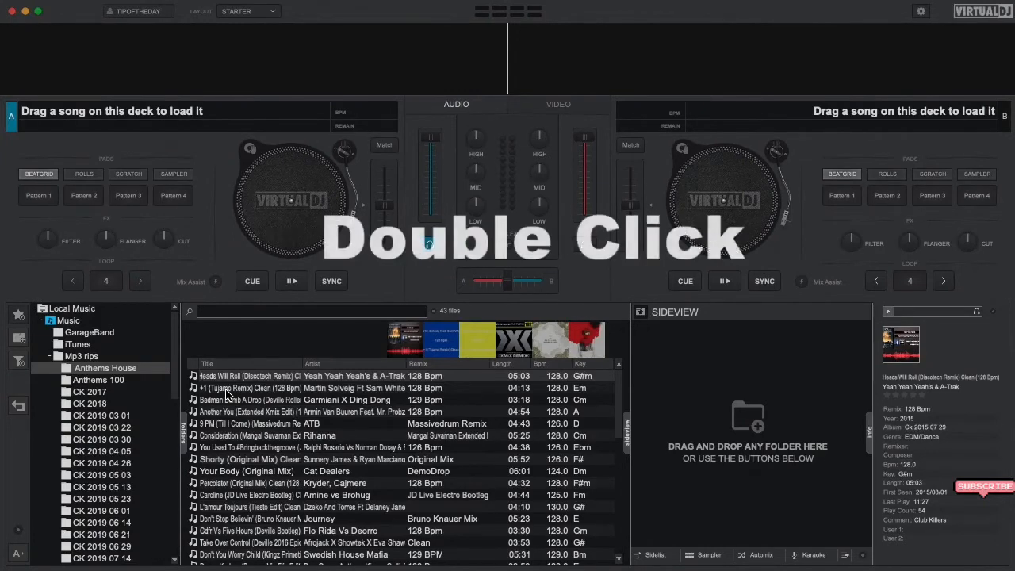
Load Heads Will Roll by Yeah Yeah Yeahs & A-Trak (128 BPM) onto the left deck.
double_click(293, 387)
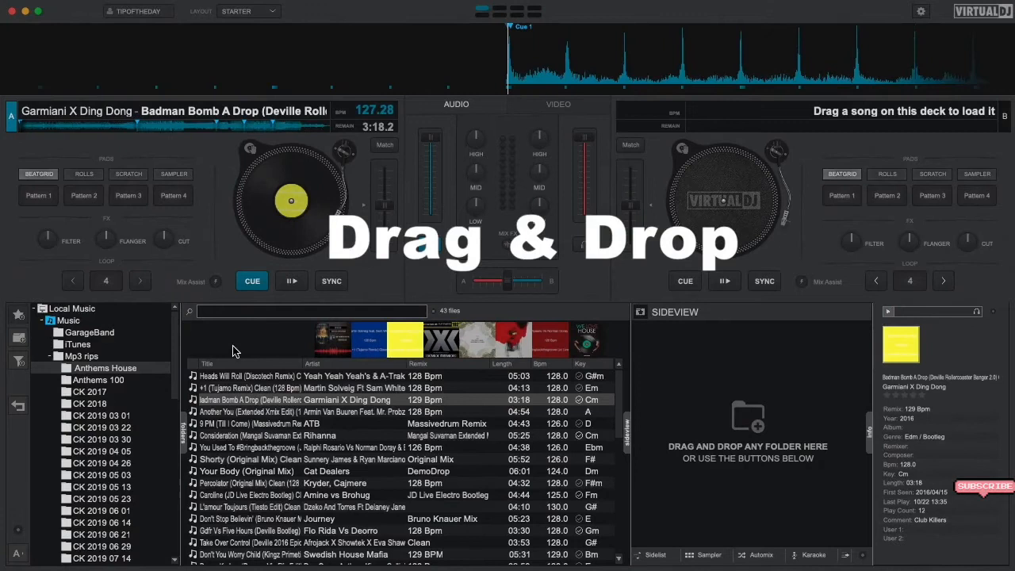
right_click(246, 376)
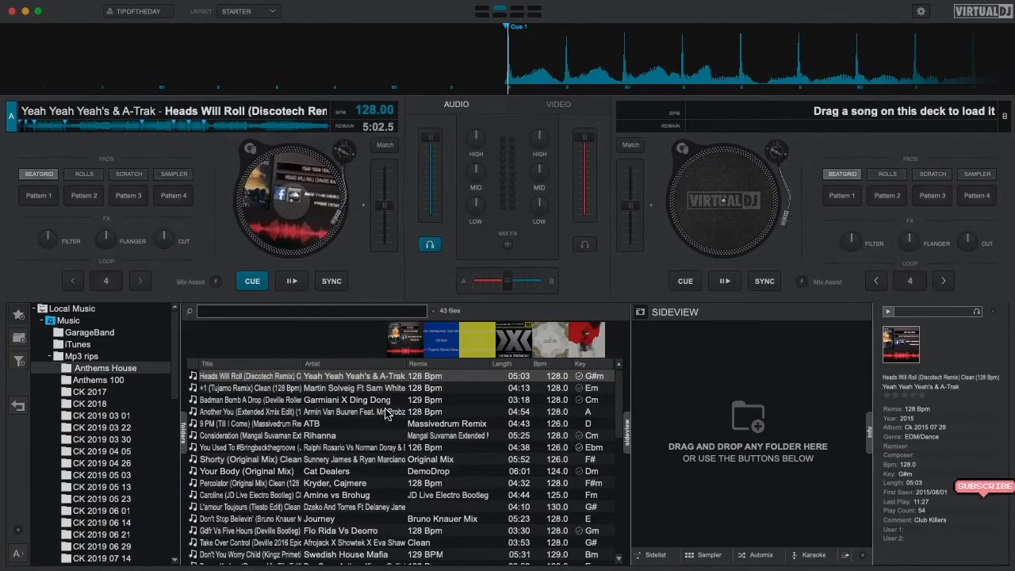
Start Heads Will Roll playing on the left deck with ATB's 9 PM (Till I Come) on the other.
click(290, 279)
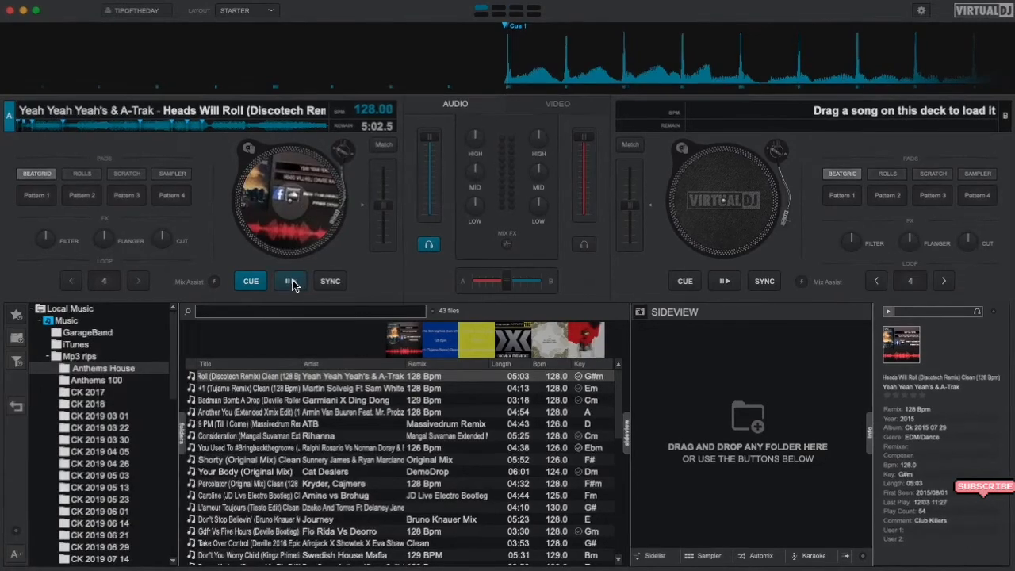
click(289, 281)
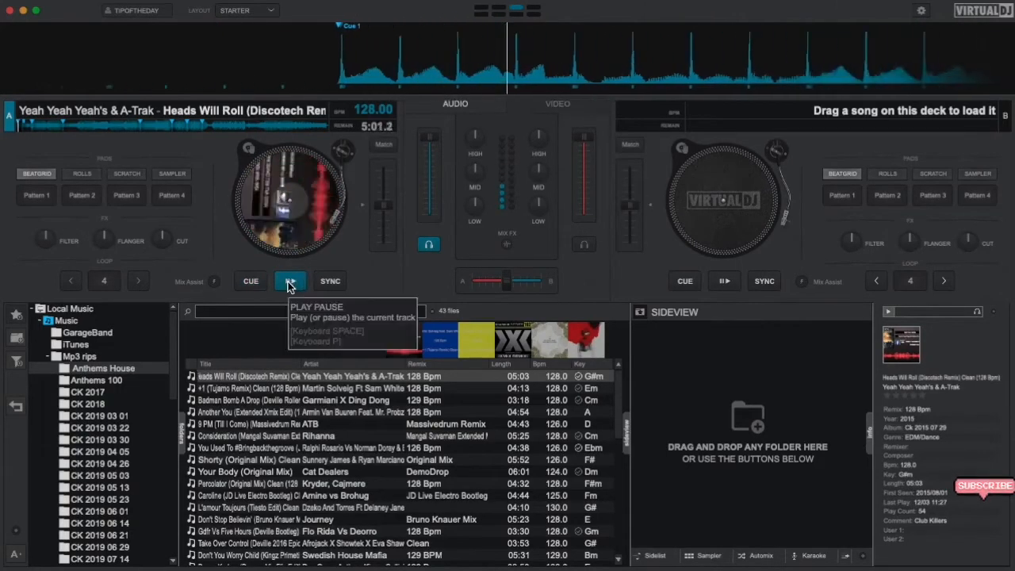
click(290, 279)
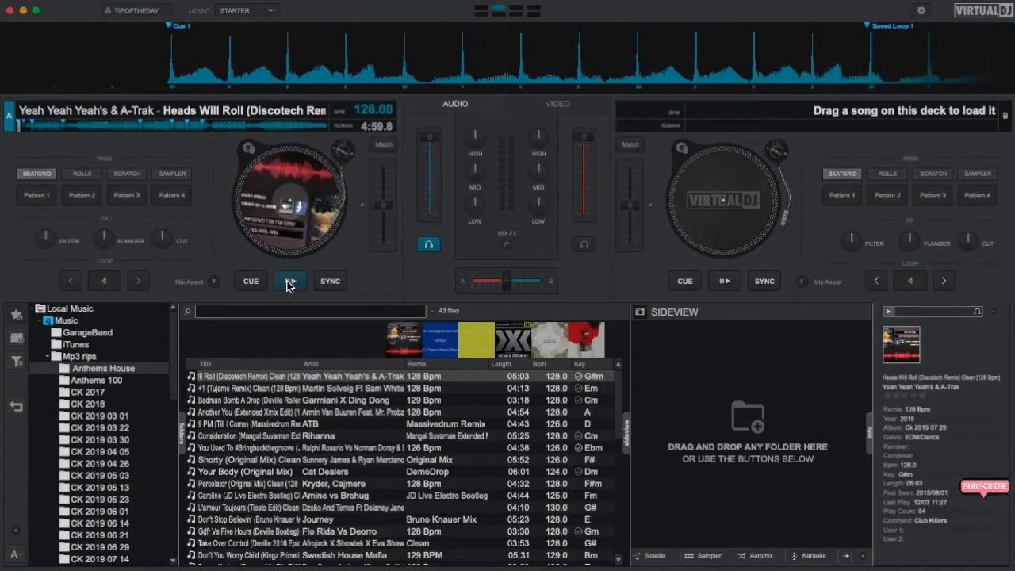
click(289, 281)
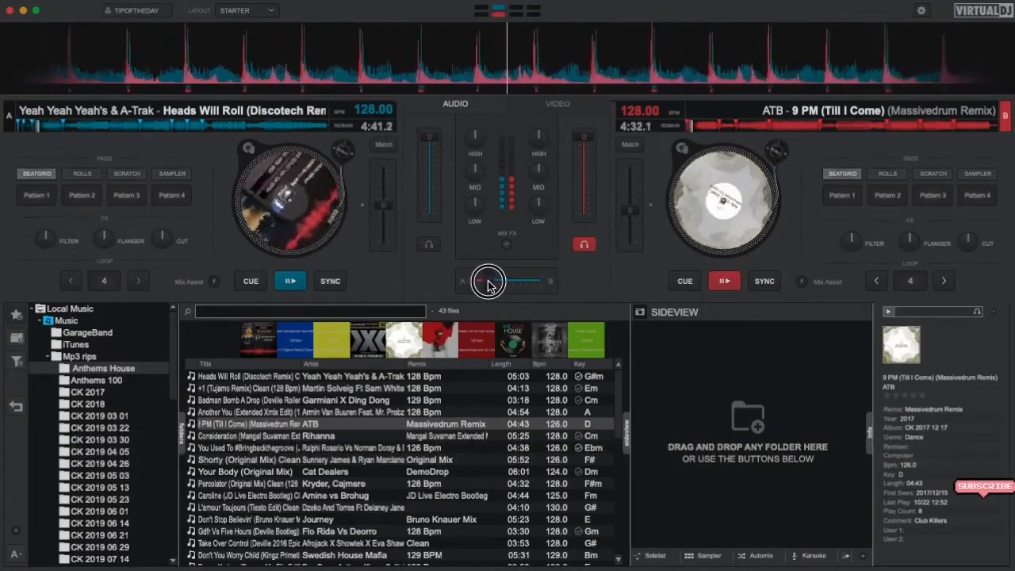
Move the crossfader toward the right deck to blend in 9 PM (Till I Come).
drag(489, 282, 500, 282)
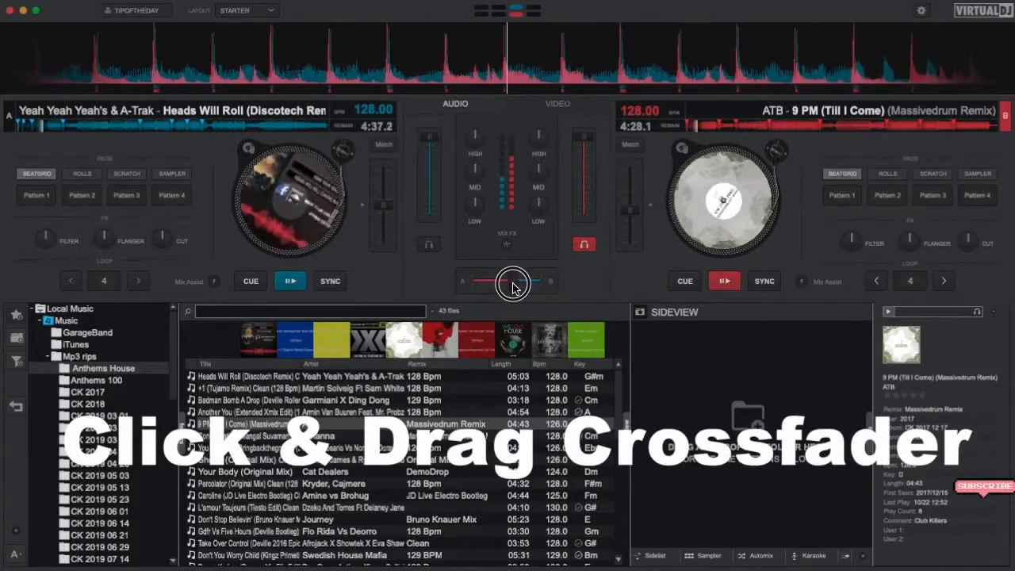
drag(511, 283, 523, 282)
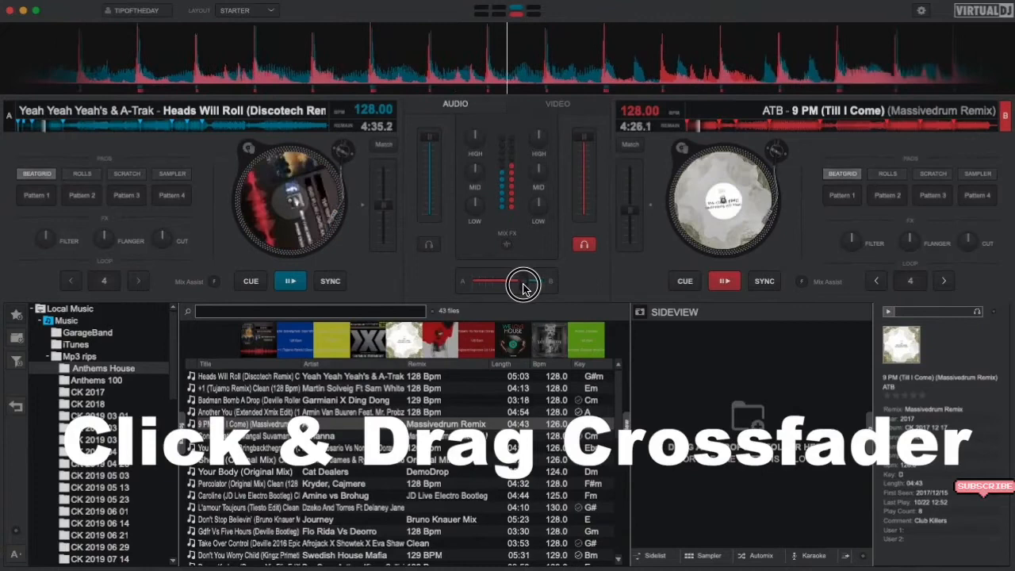
drag(523, 283, 533, 282)
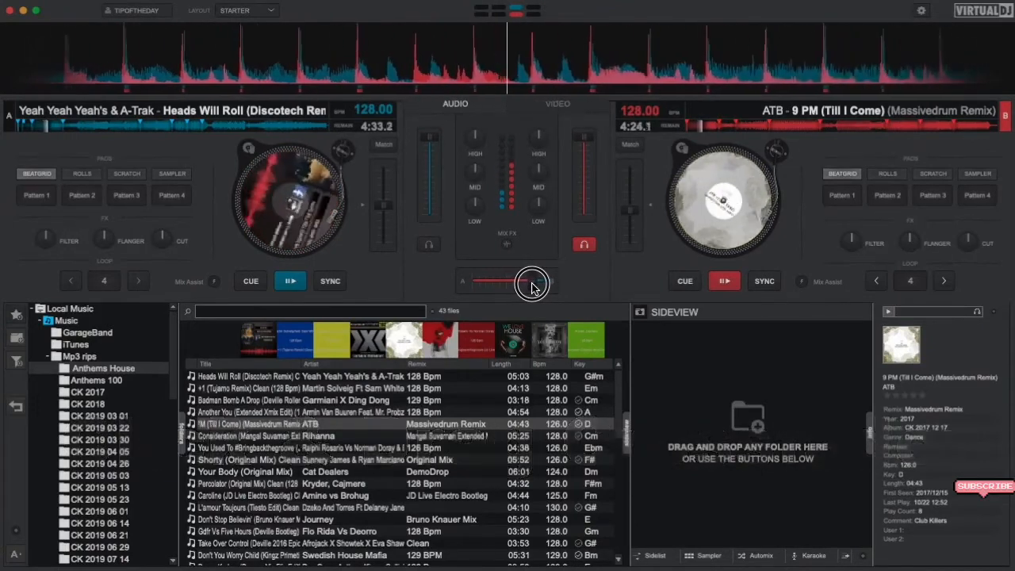